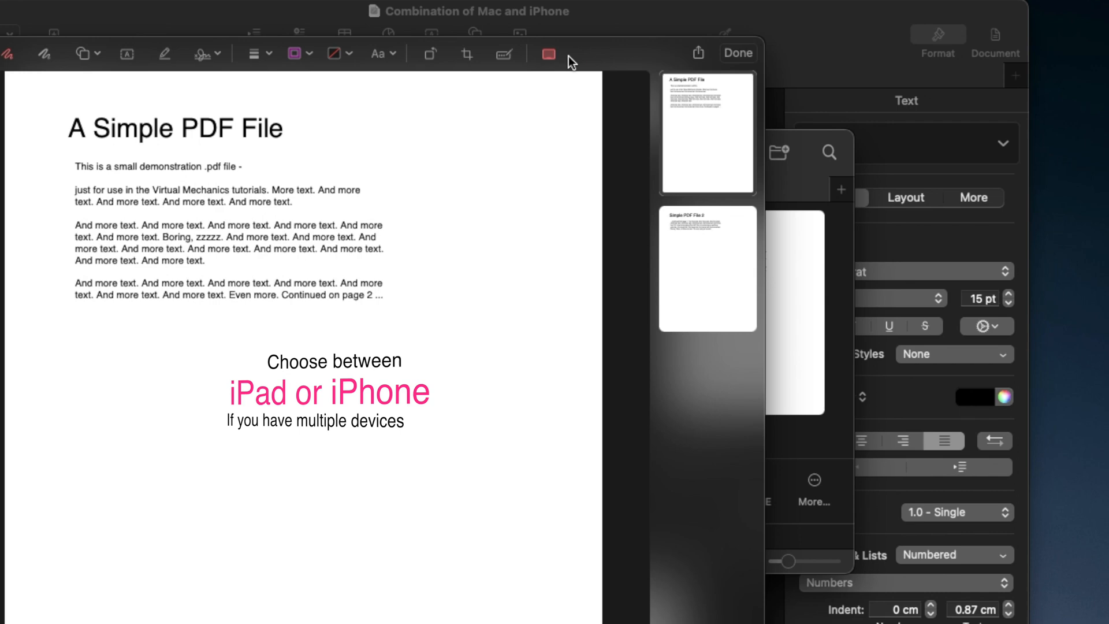
mouse_move(547, 54)
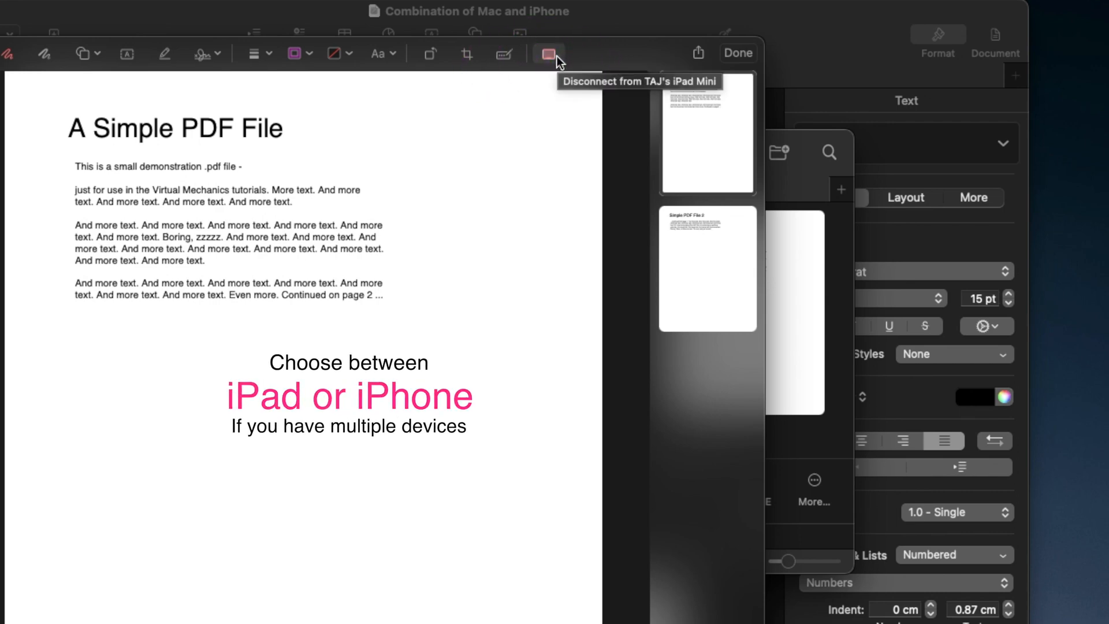
Send the PDF to the iPhone for Continuity Markup, highlight the last paragraph in yellow, and reveal the extra markup tools.
left_click(554, 54)
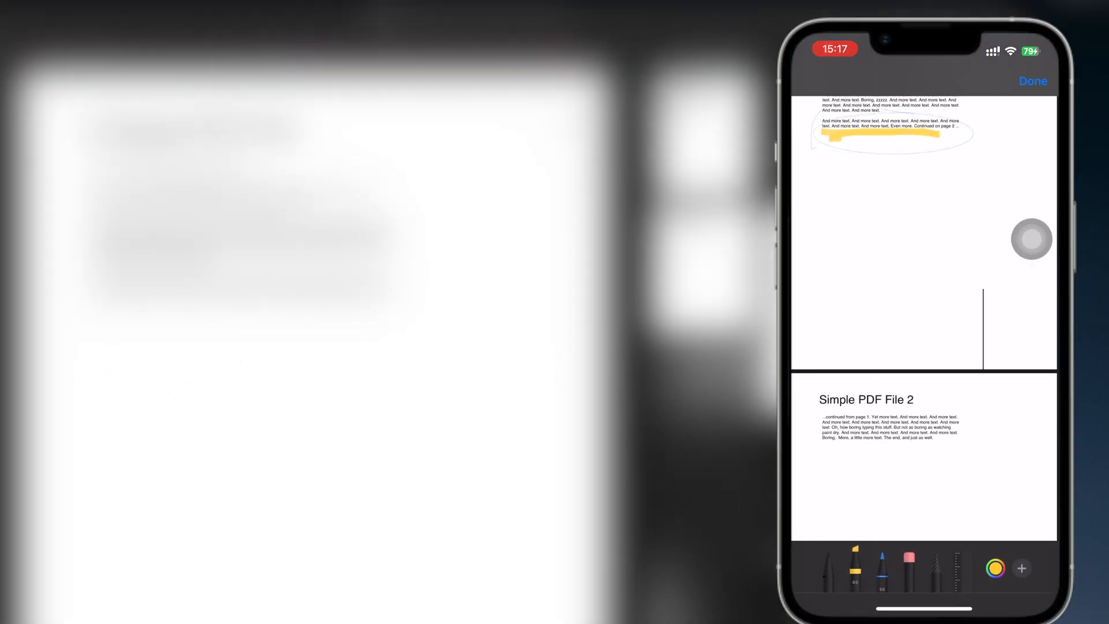
left_click(1035, 568)
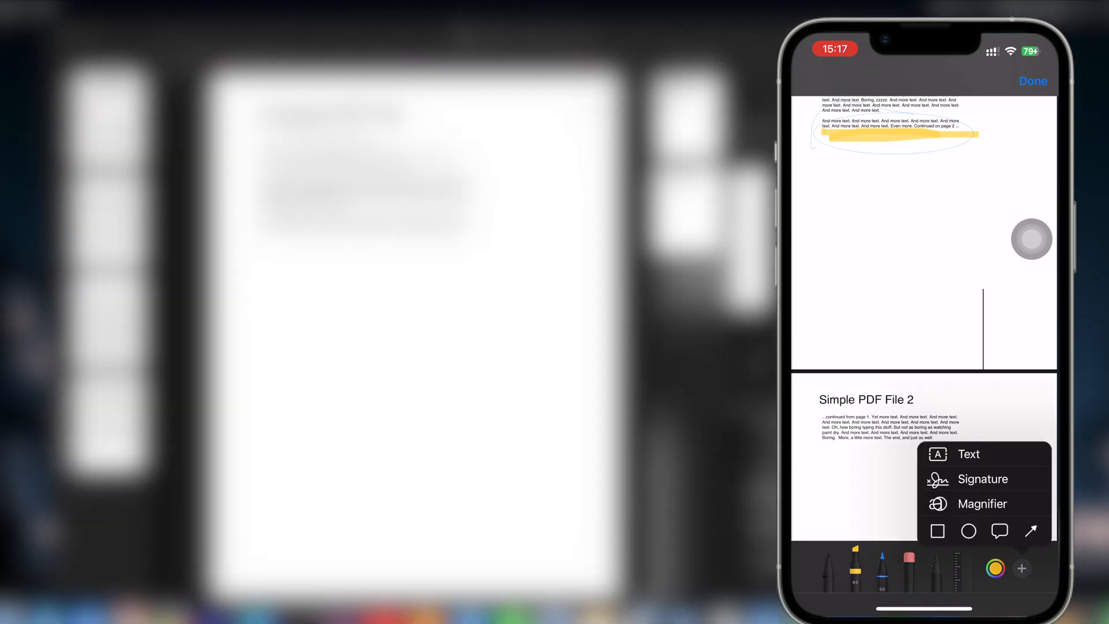
left_click(981, 478)
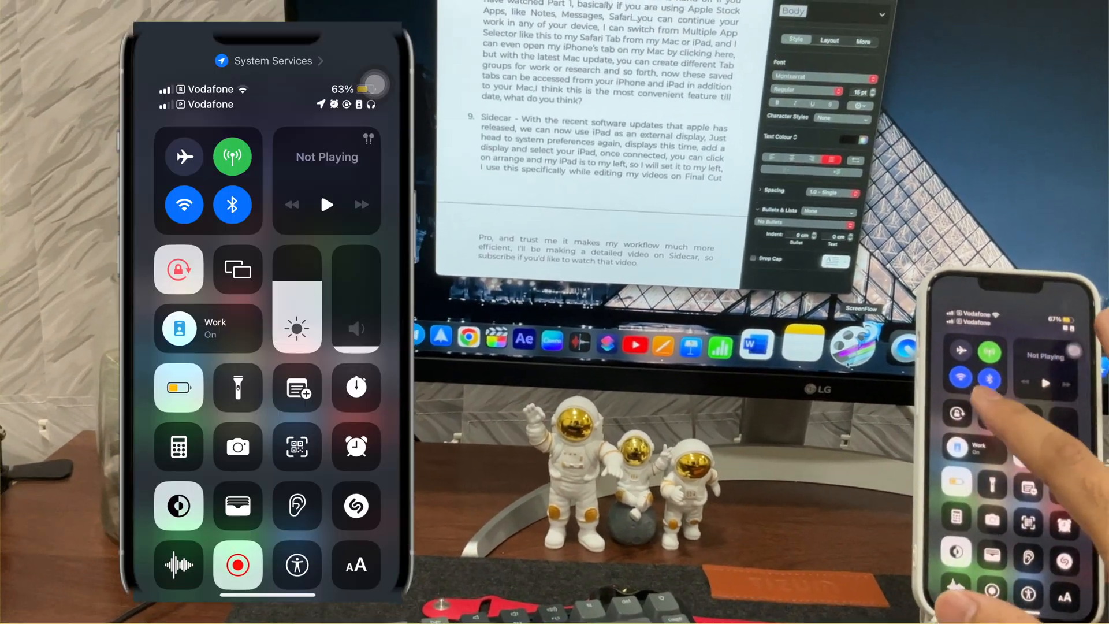
Mirror the iPhone screen onto the MacBook and write 'condiment' in the mirrored Notes page.
left_click(238, 269)
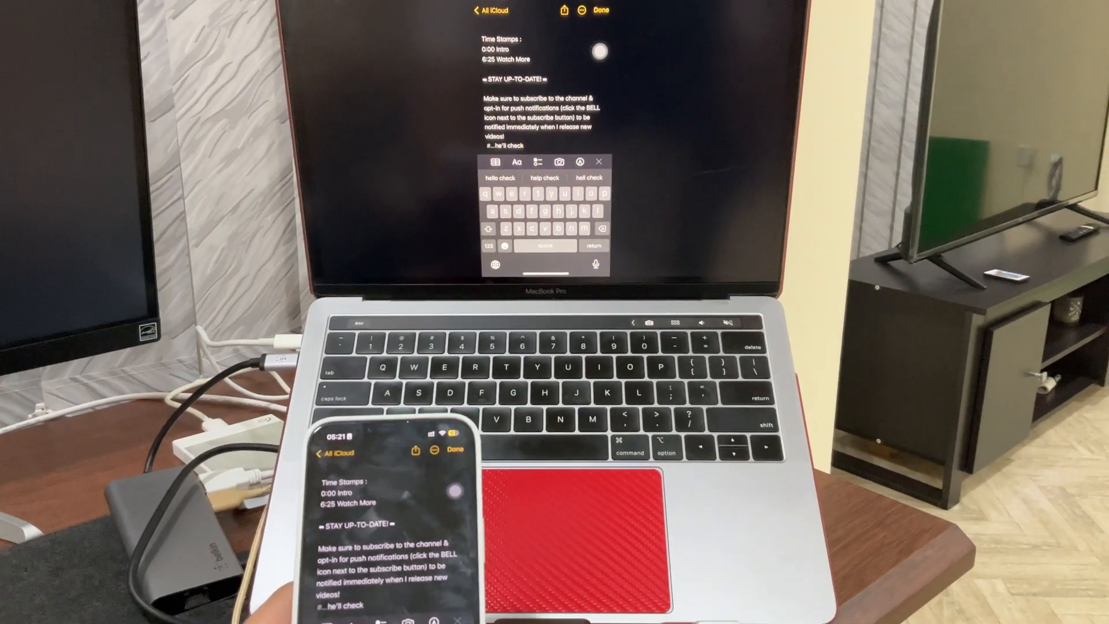
type("condiment")
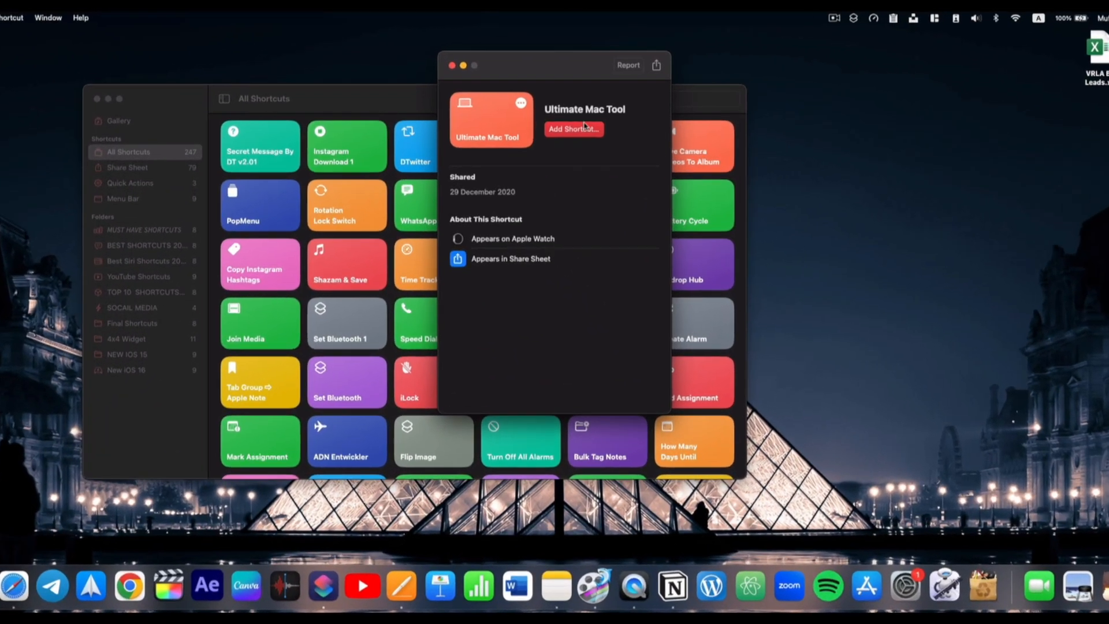
Add the Ultimate Mac Tool shortcut to the library, then run Bluetooth Off from the Menu Bar folder.
left_click(457, 65)
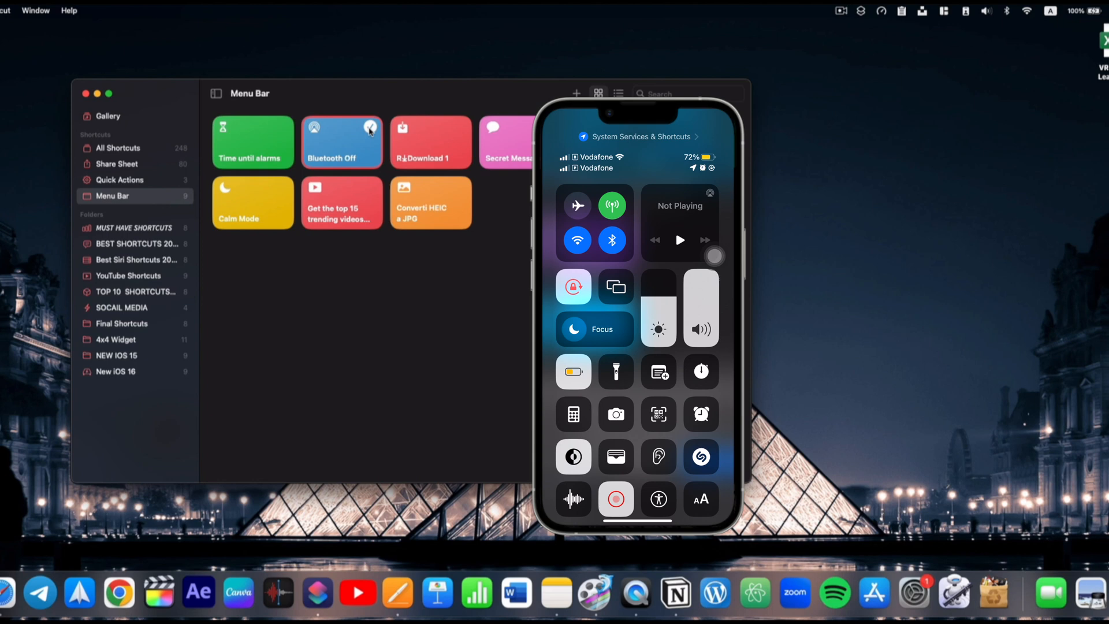
left_click(1005, 11)
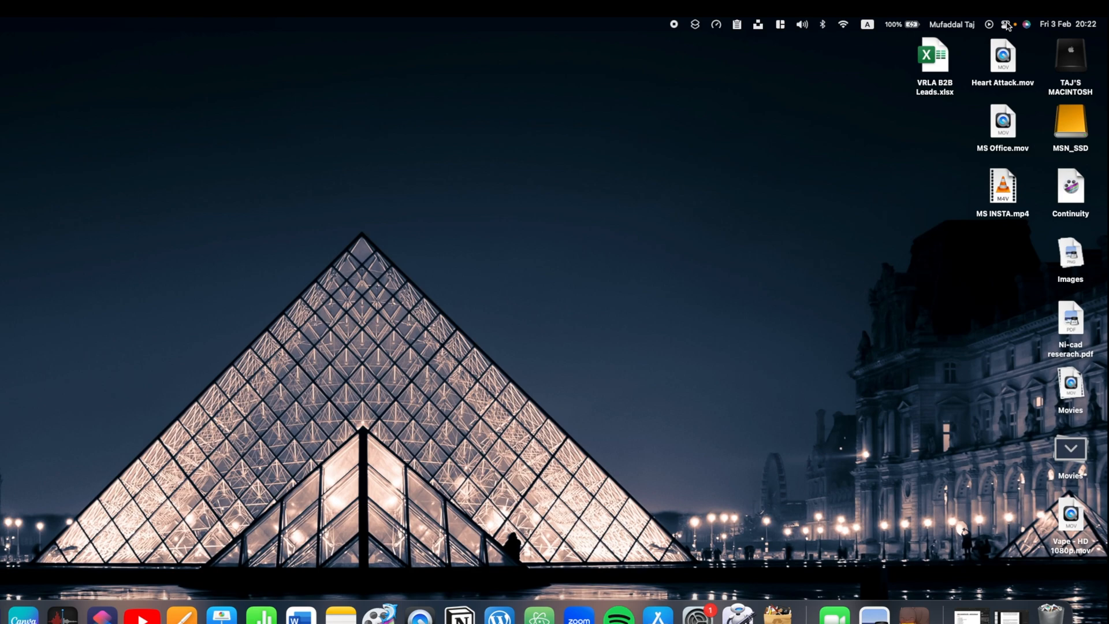
In the Focus settings pane, switch on Share across devices.
left_click(1007, 23)
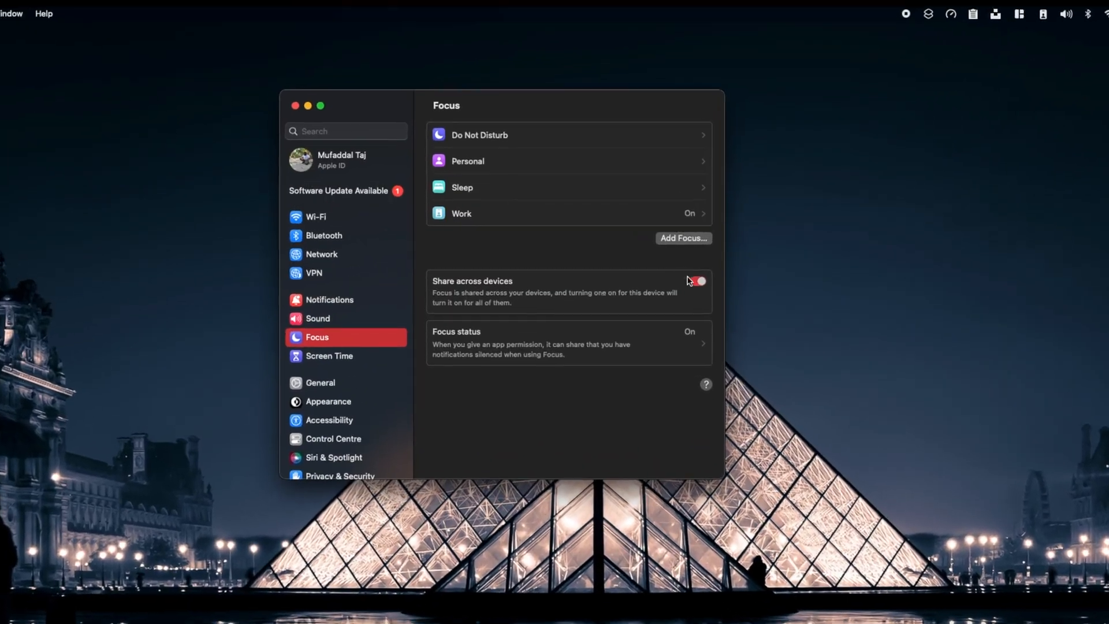
left_click(697, 281)
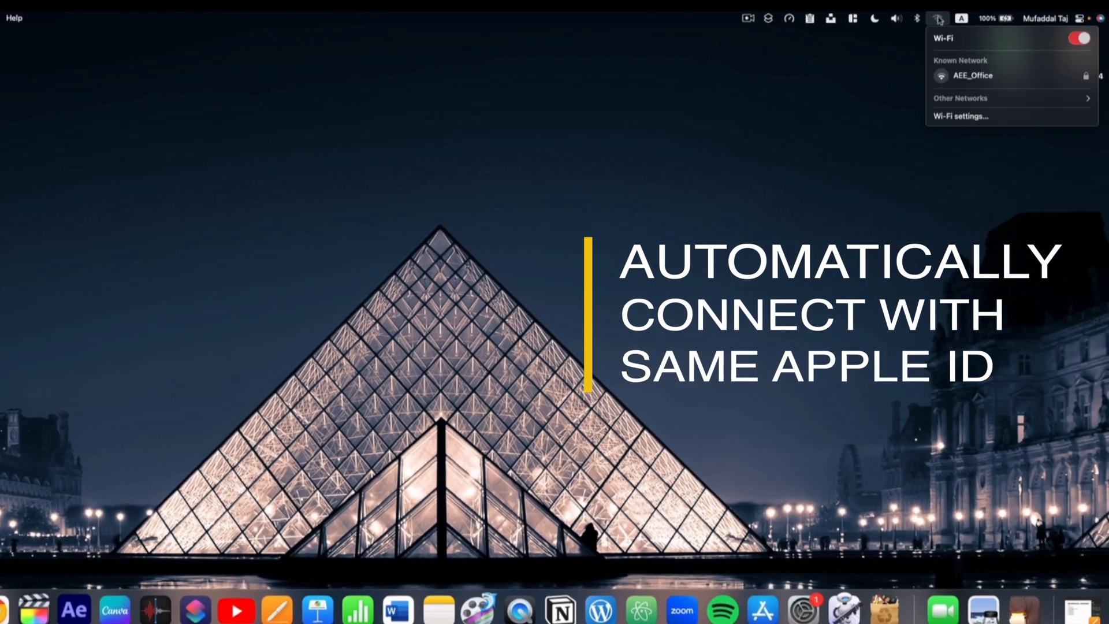
Join the Xiaomi_D53B network using the Wi-Fi password shared from the iPhone and confirm.
left_click(957, 115)
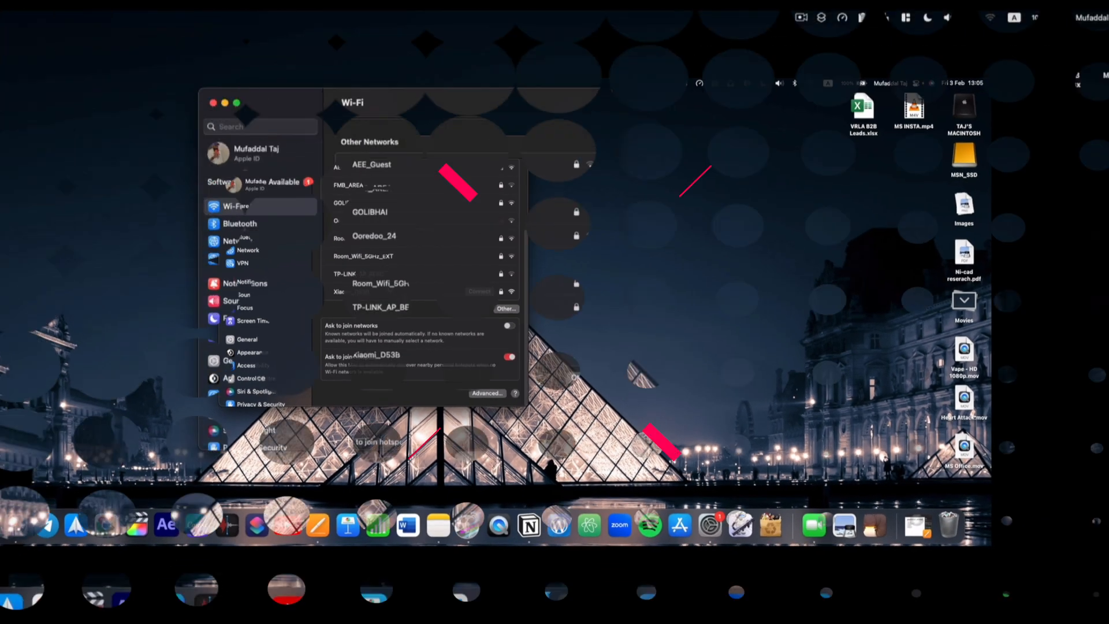
left_click(374, 355)
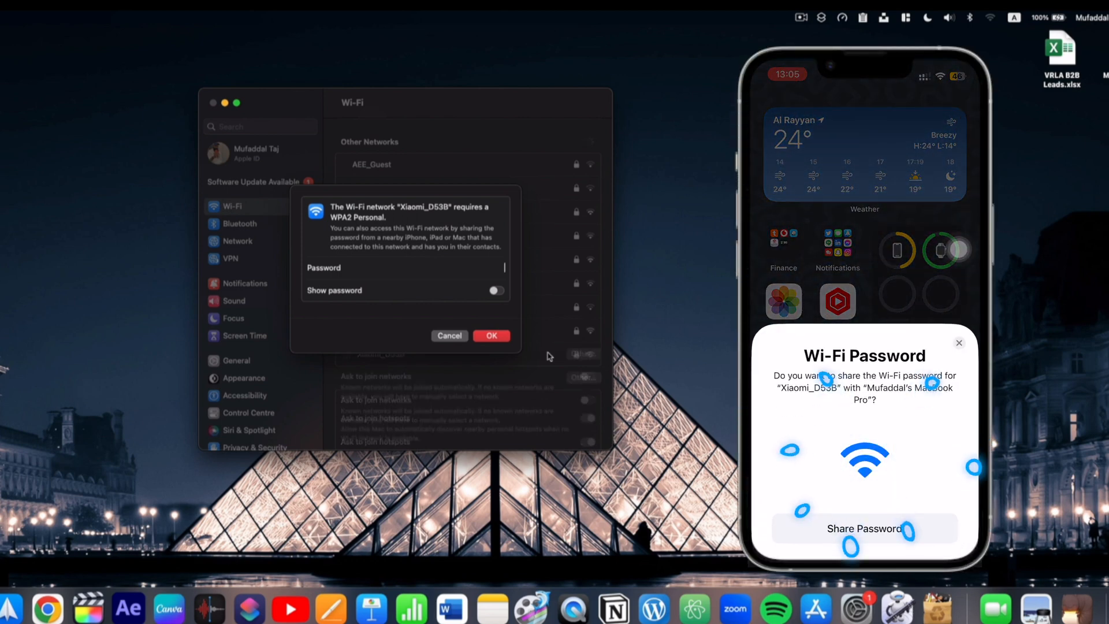
left_click(864, 529)
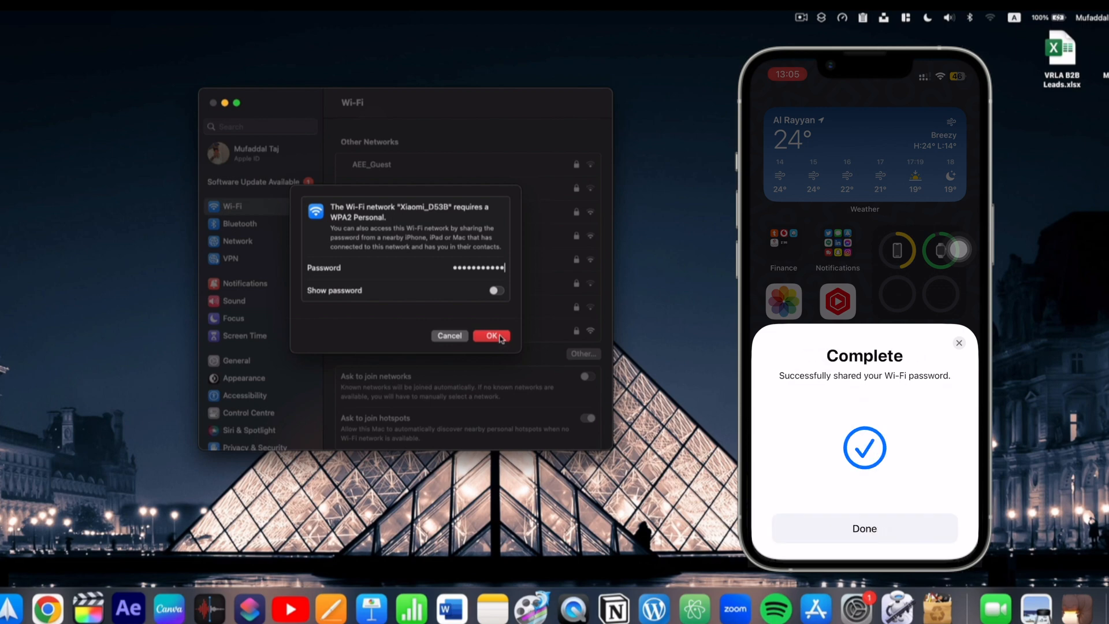
left_click(492, 335)
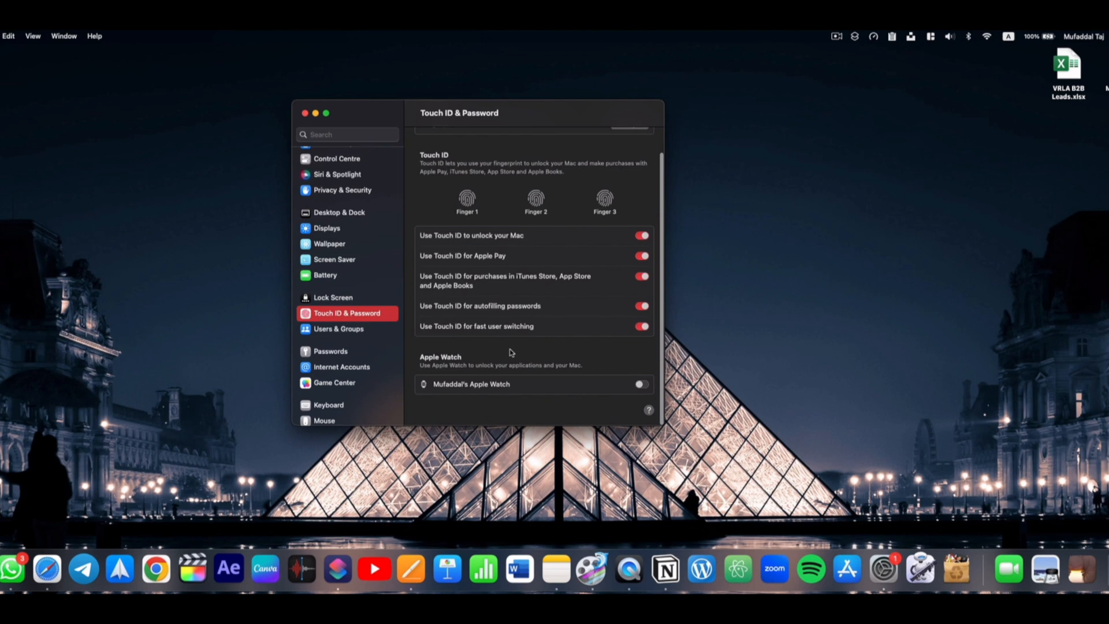
Enable Apple Watch unlock, start setting a lock-screen message and enter the account password to authorise.
left_click(640, 383)
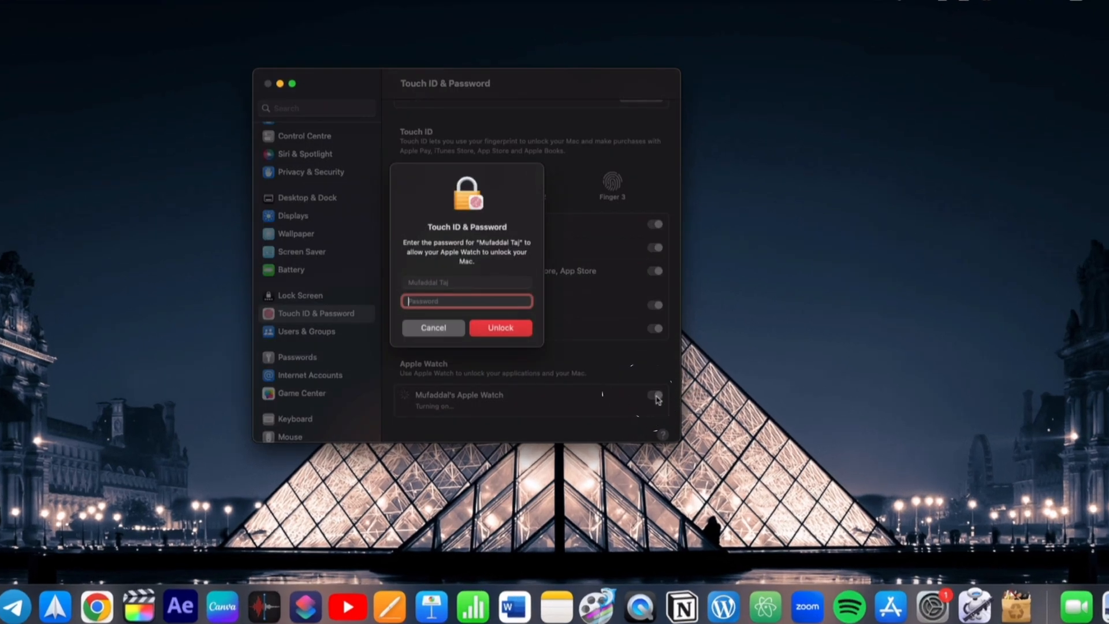
mouse_move(552, 337)
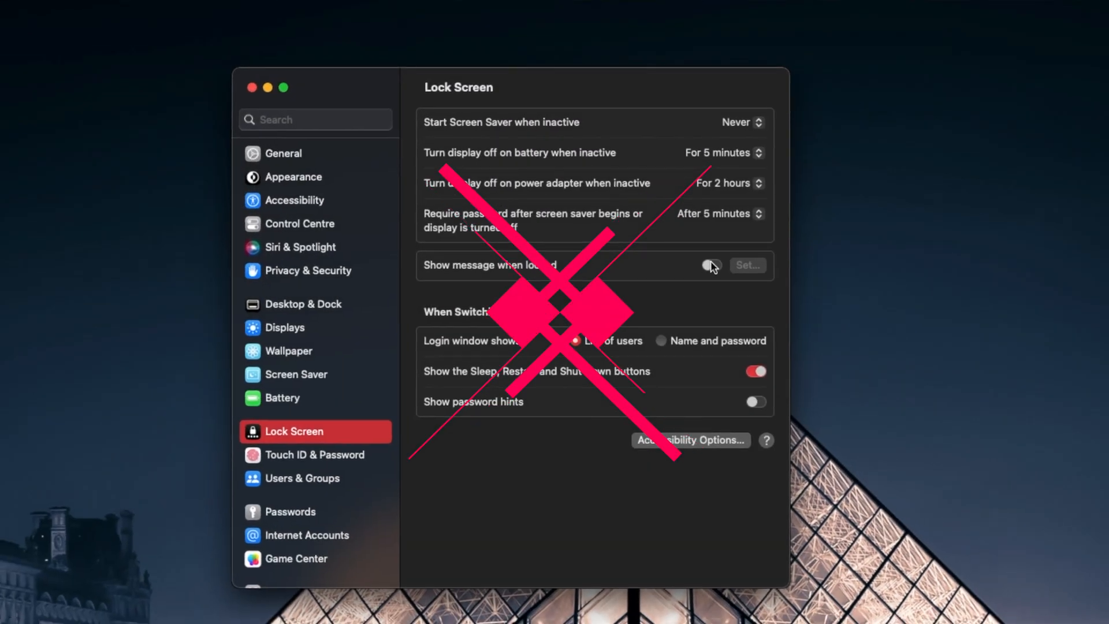
left_click(711, 265)
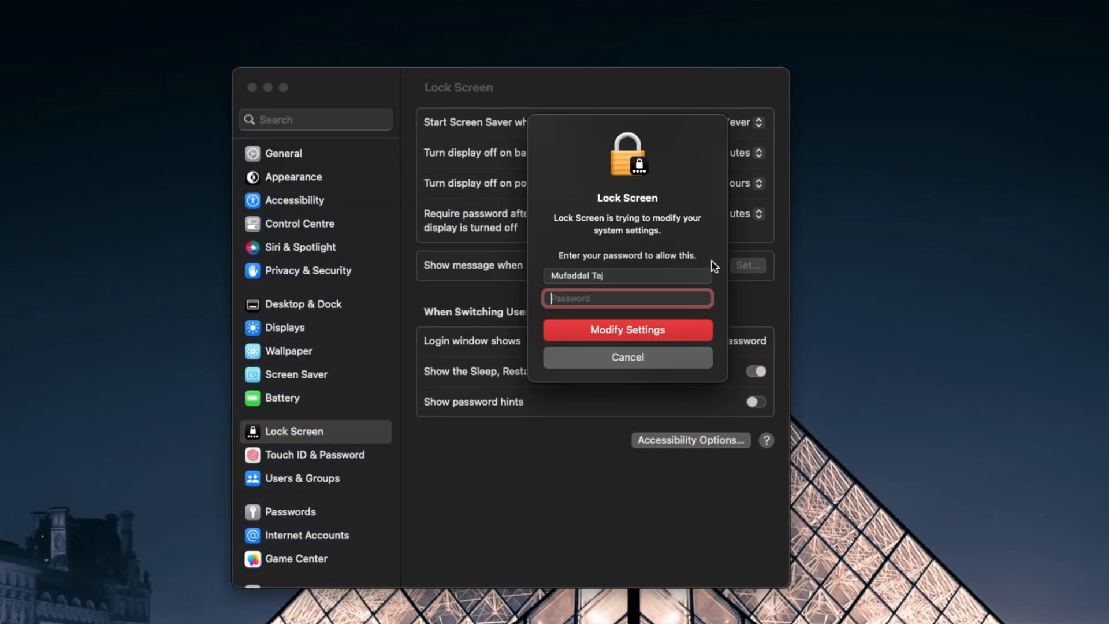
type("••")
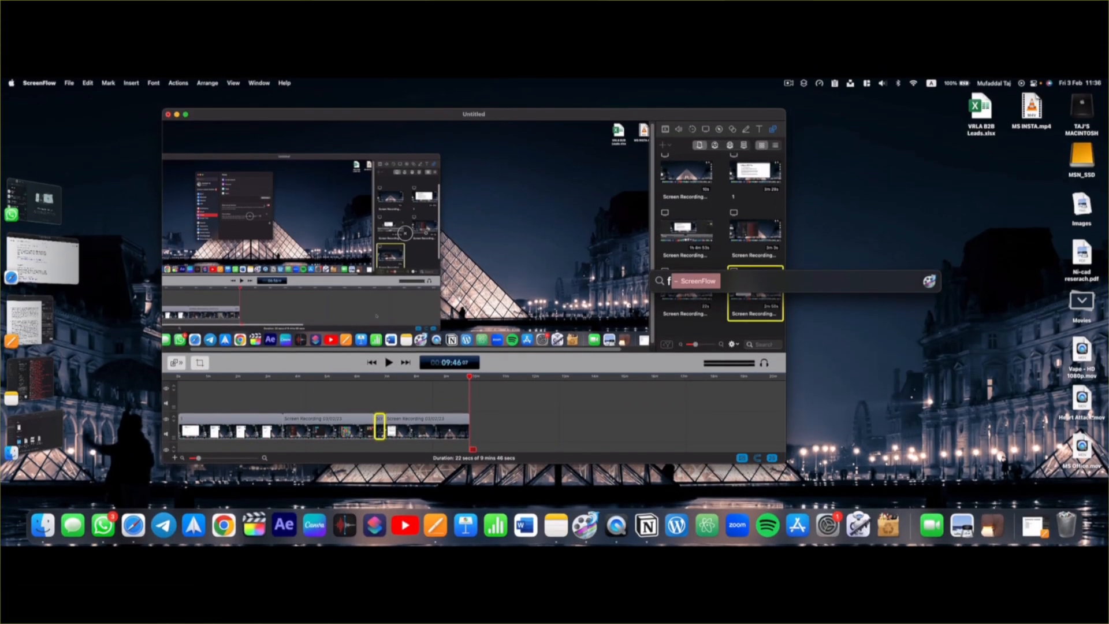
Launch FaceTime via Spotlight, then select TAJ'S X111 Camera as Zoom's video camera.
type("fac")
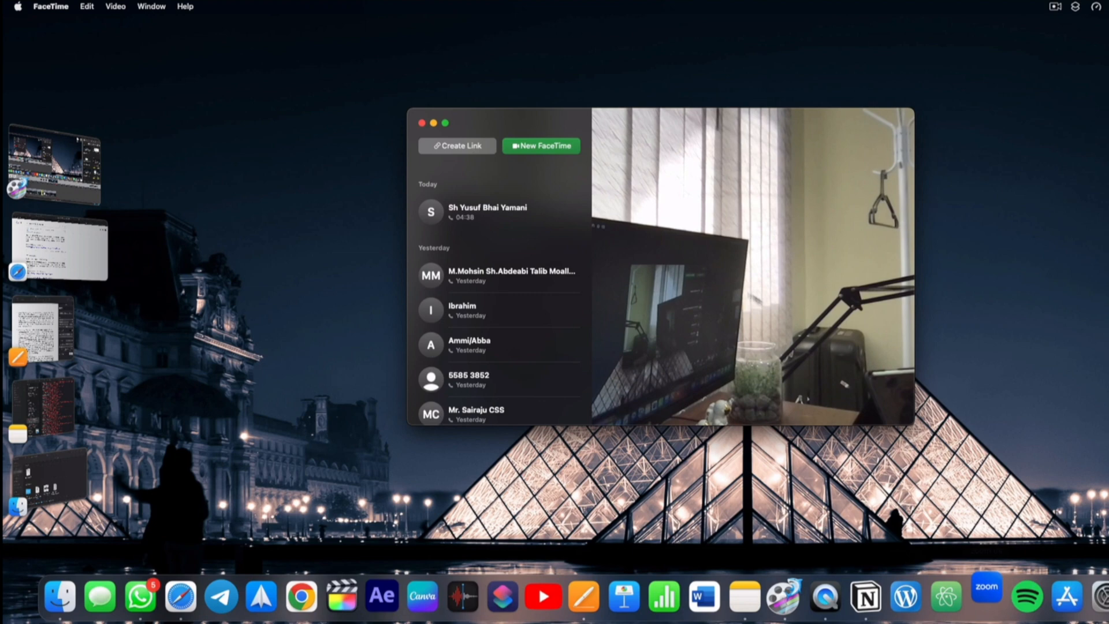
left_click(987, 596)
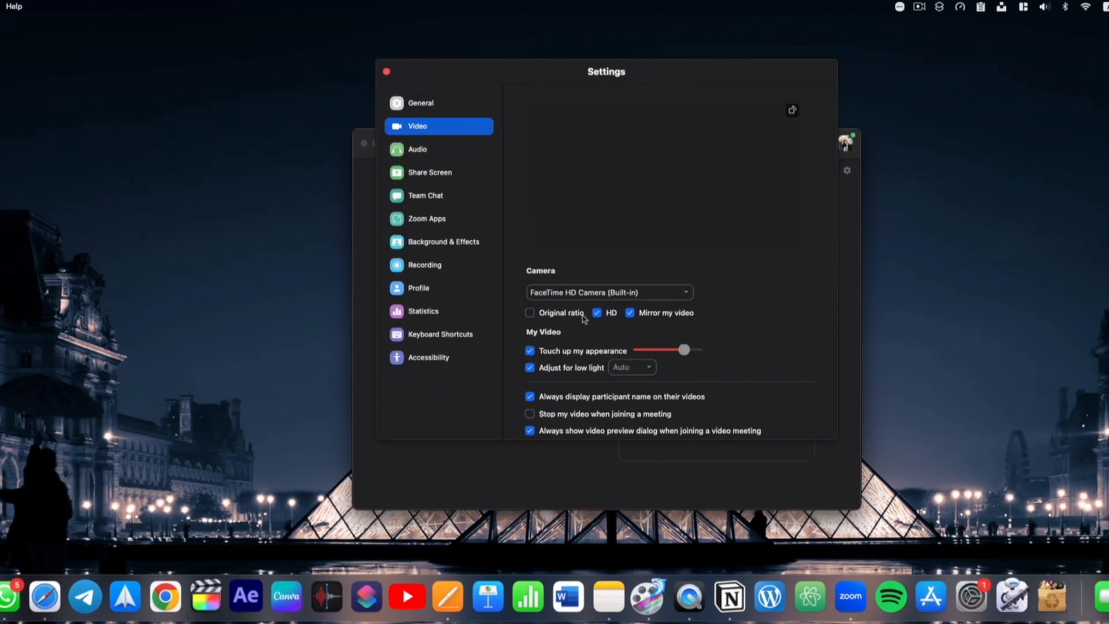
left_click(607, 292)
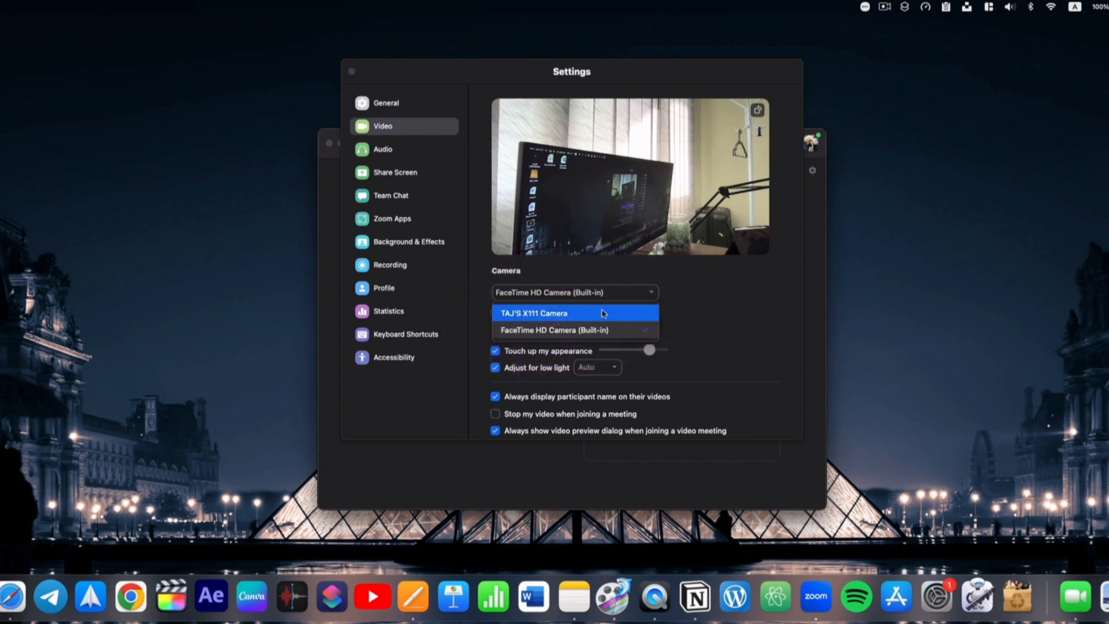
left_click(534, 313)
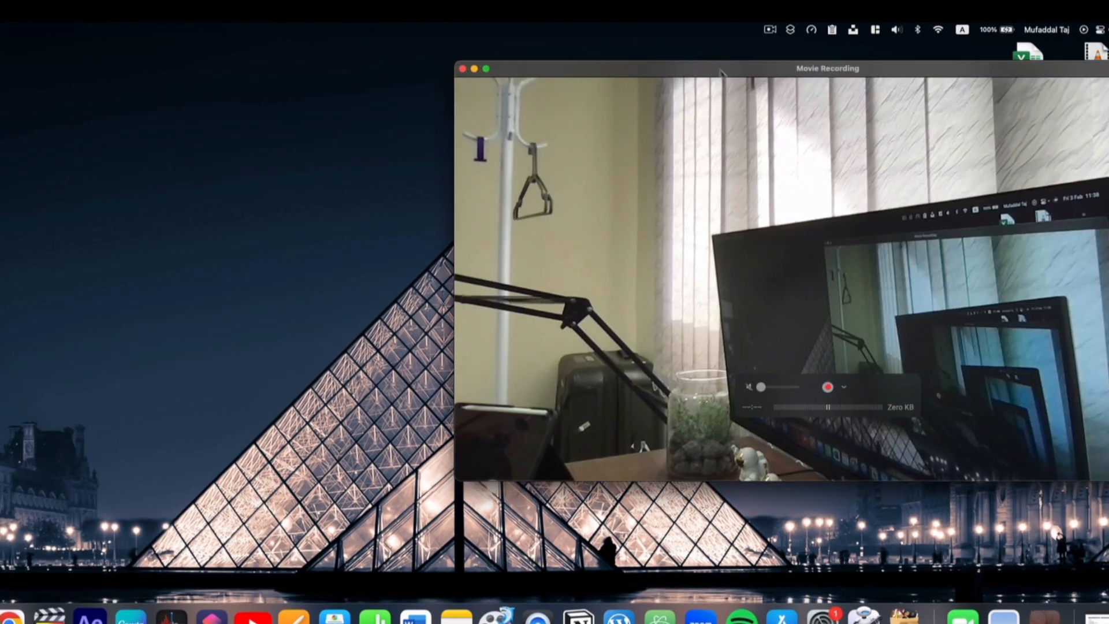
Start a new QuickTime movie recording using the iPhone as the camera source.
left_click(844, 388)
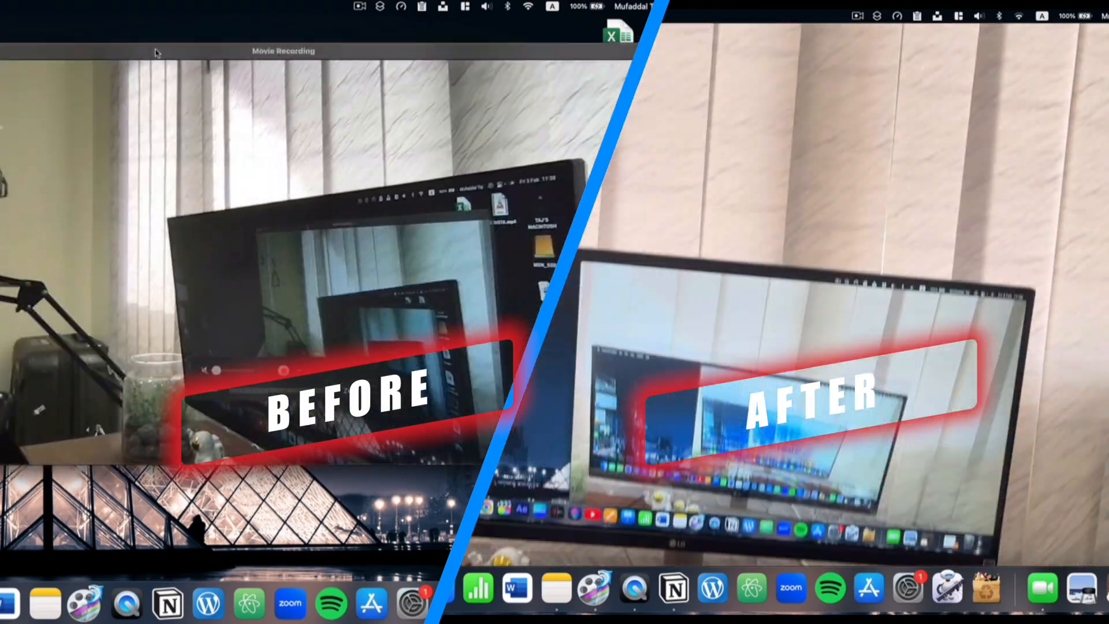
left_click(294, 382)
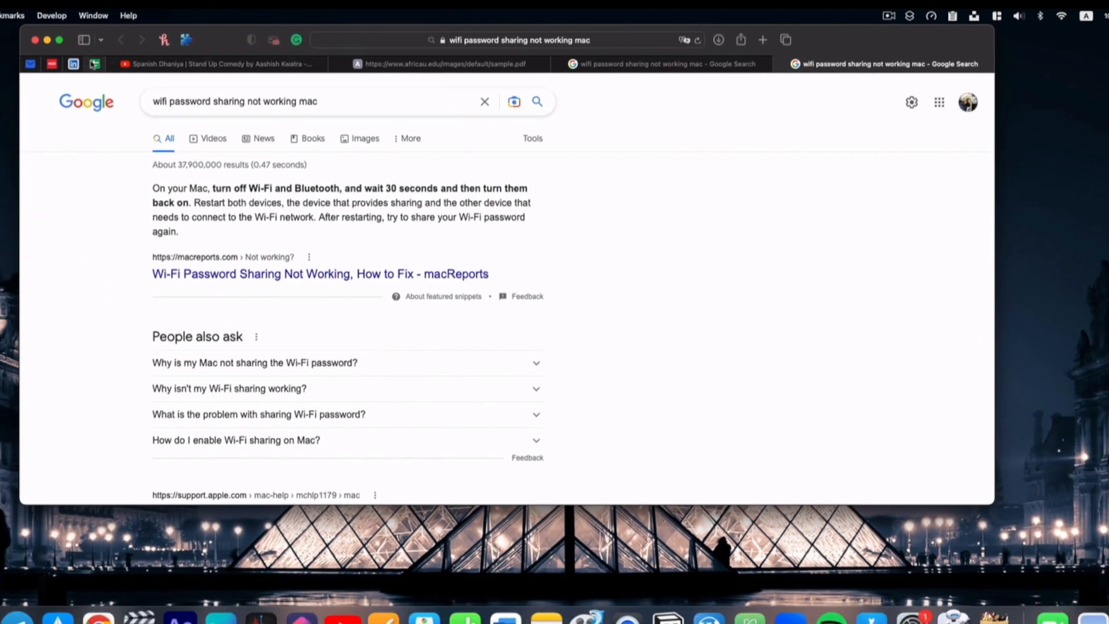
Save the open tabs as a tab group named TRIAL and view it among the iPhone's Safari tab groups.
left_click(147, 53)
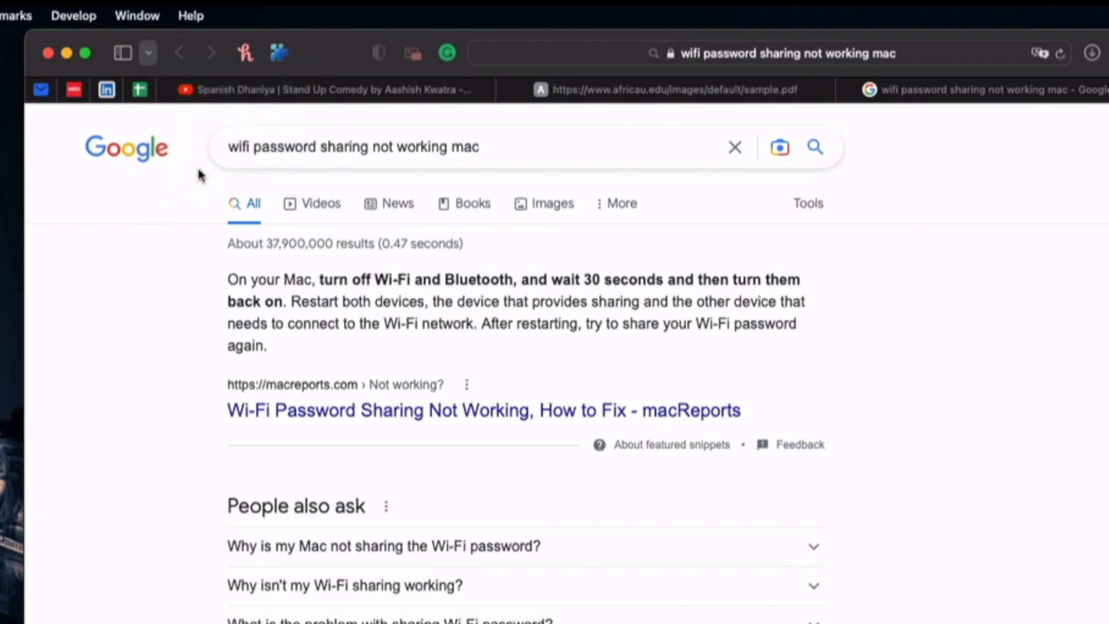
left_click(123, 53)
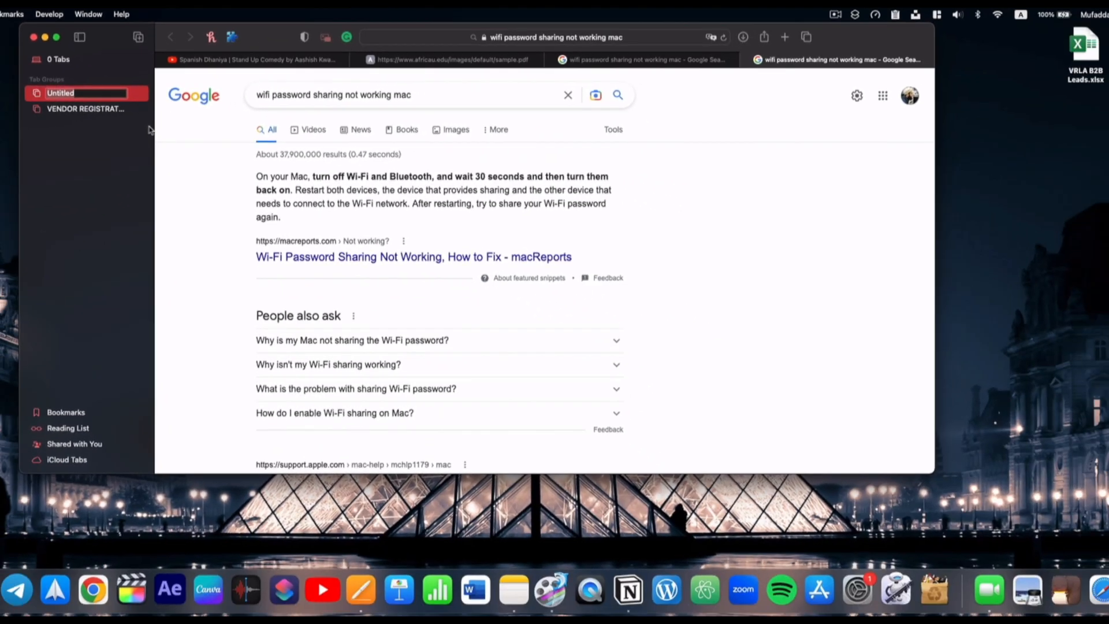
type("TRIA")
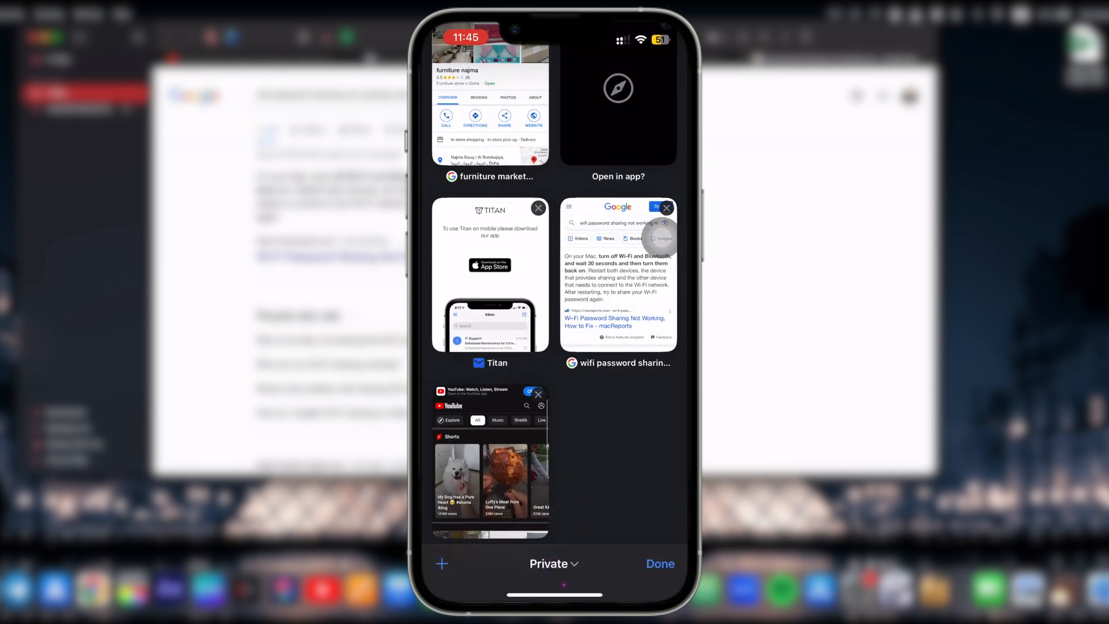
left_click(553, 564)
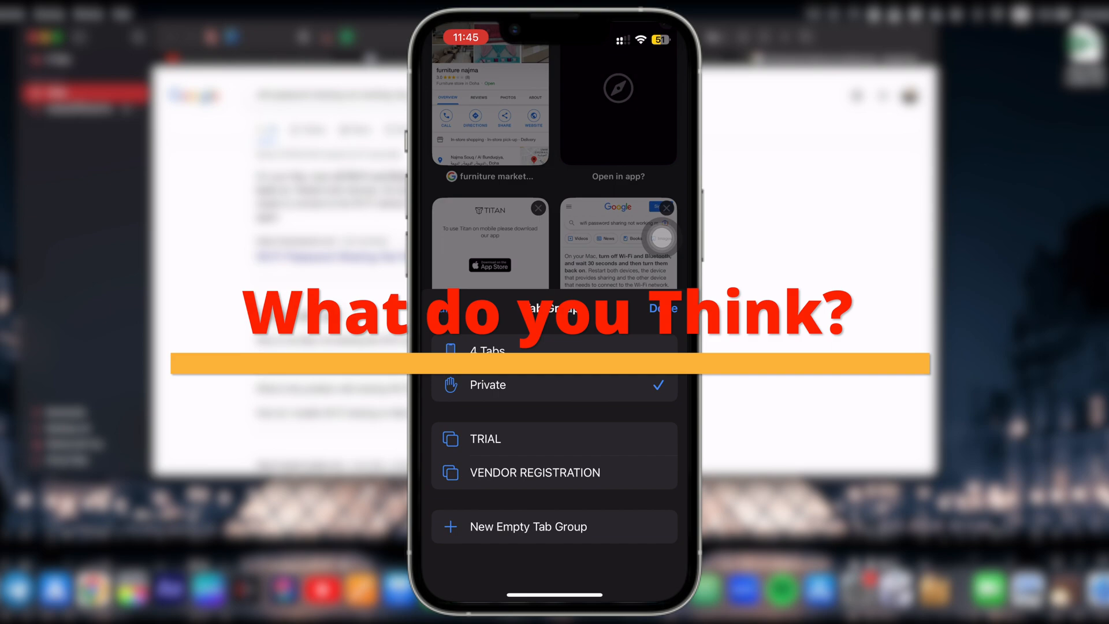
left_click(485, 439)
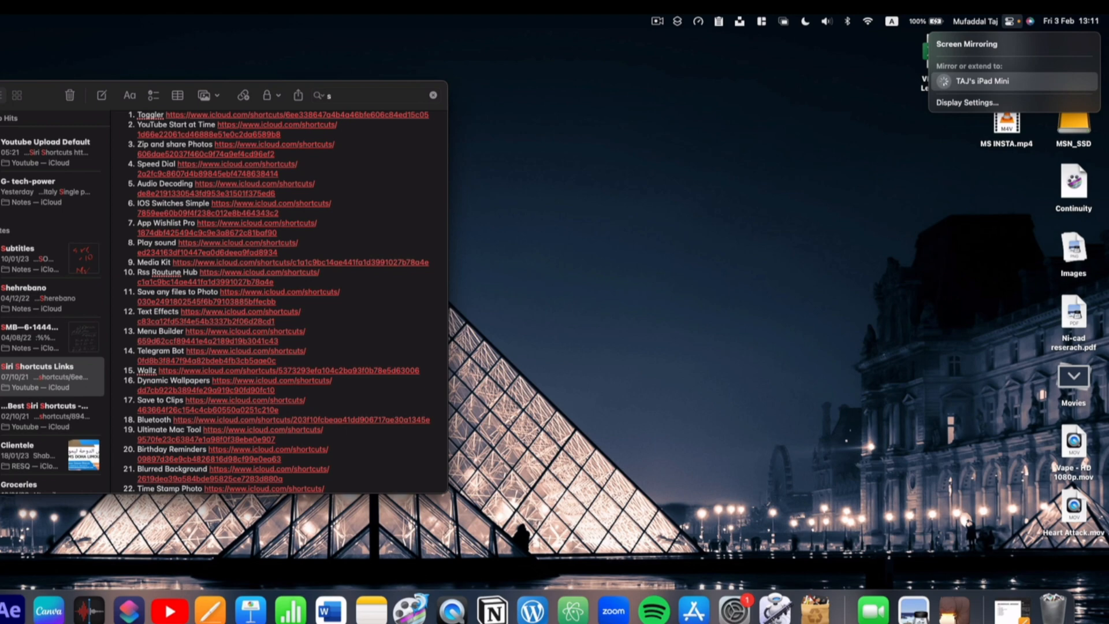
Extend the desktop onto TAJ's iPad Mini and arrange it above the main monitors.
left_click(1012, 81)
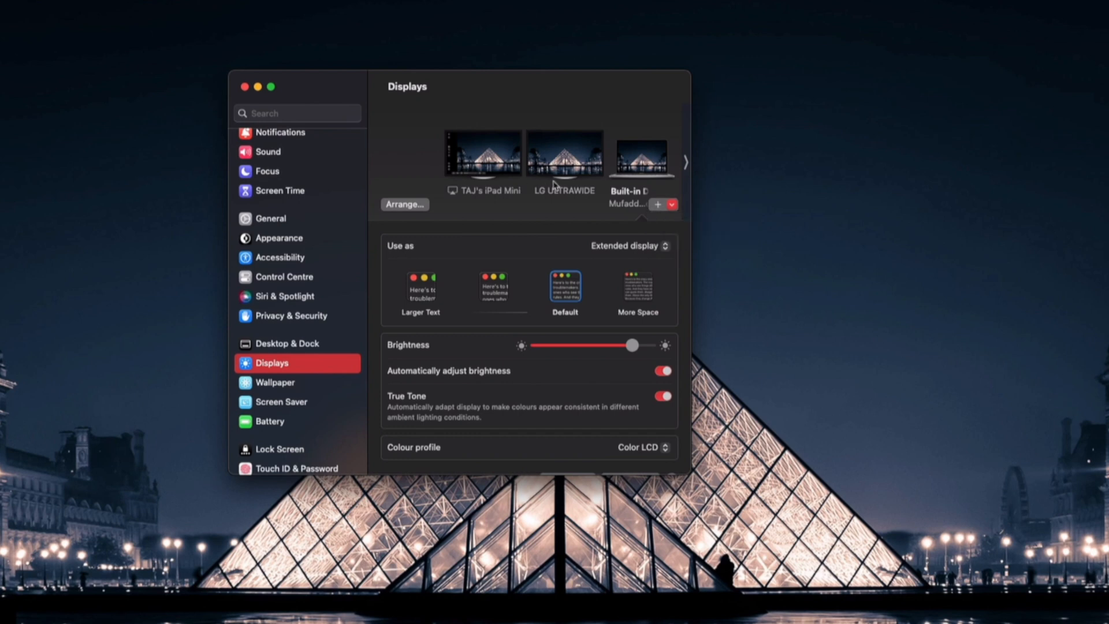
left_click(405, 204)
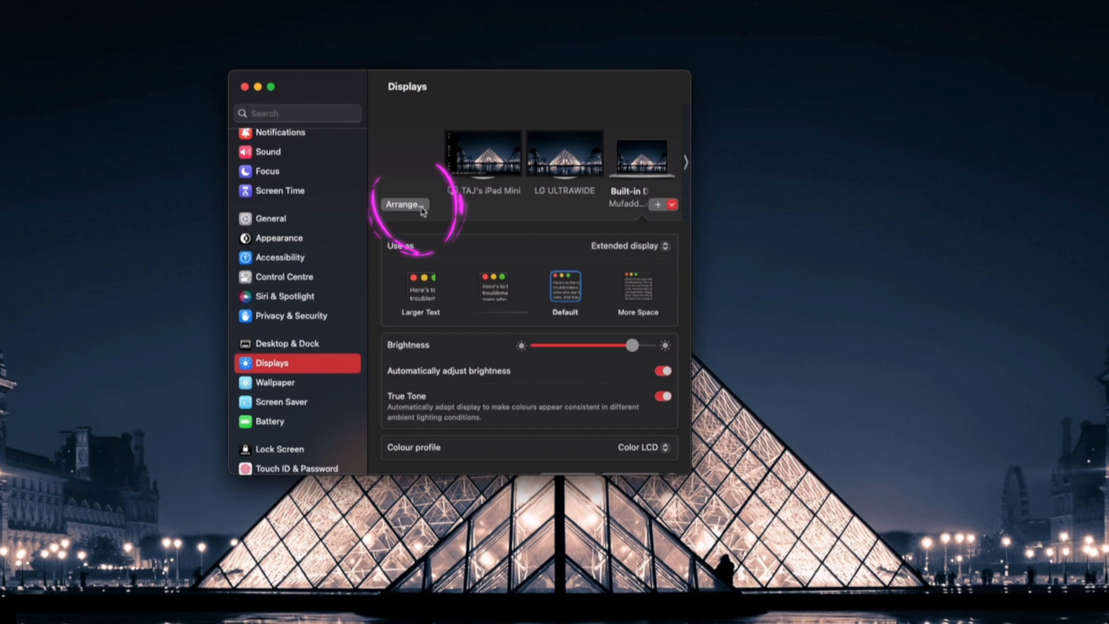
left_click(404, 205)
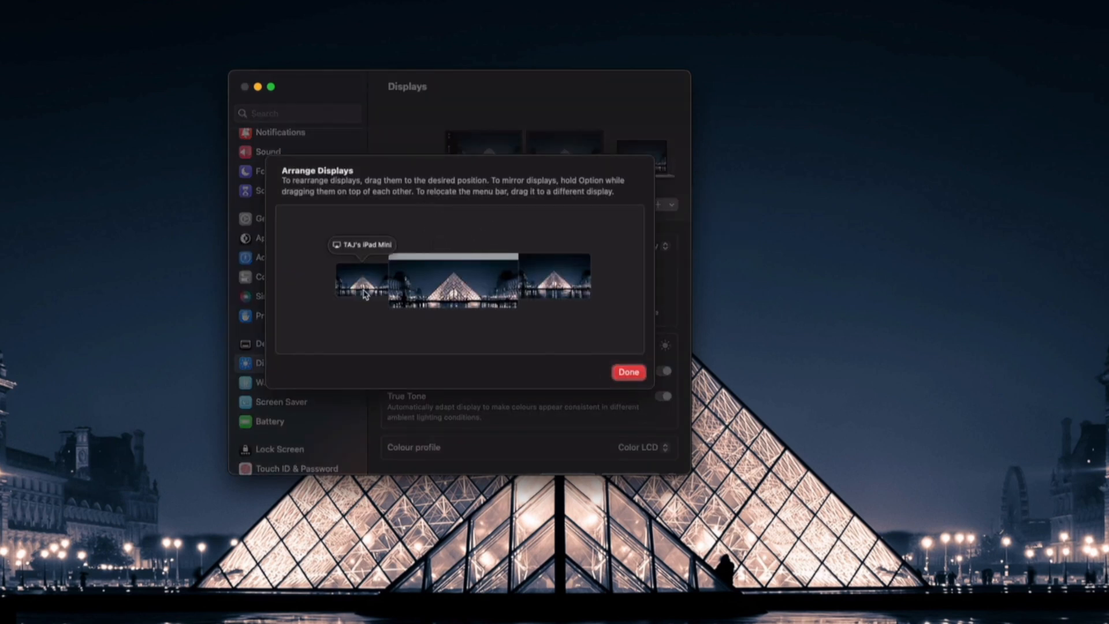
left_click_drag(362, 283, 483, 236)
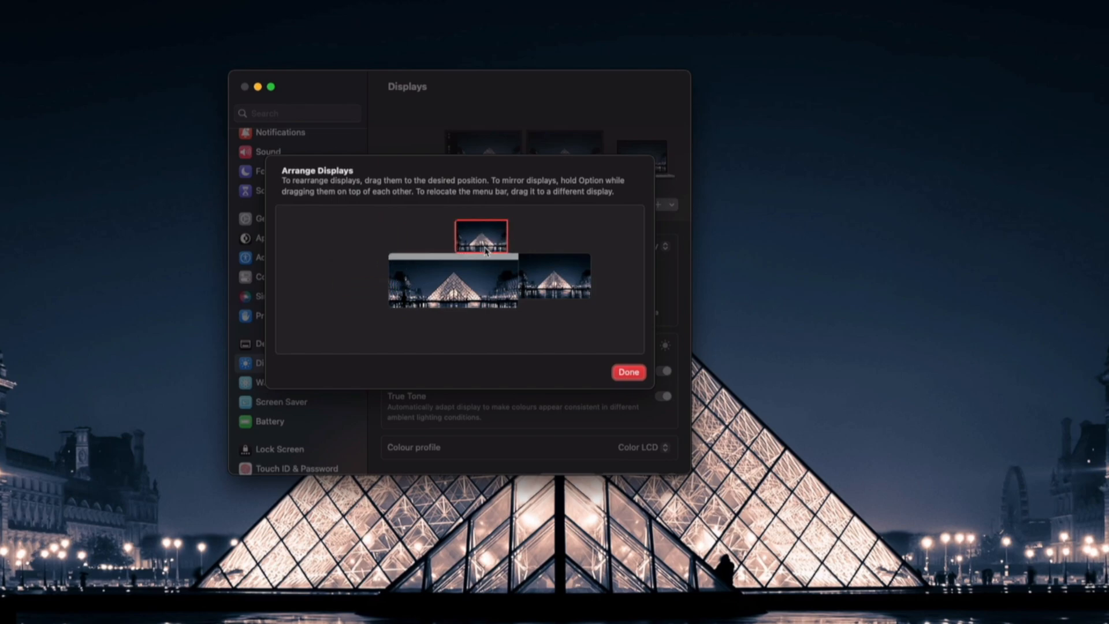